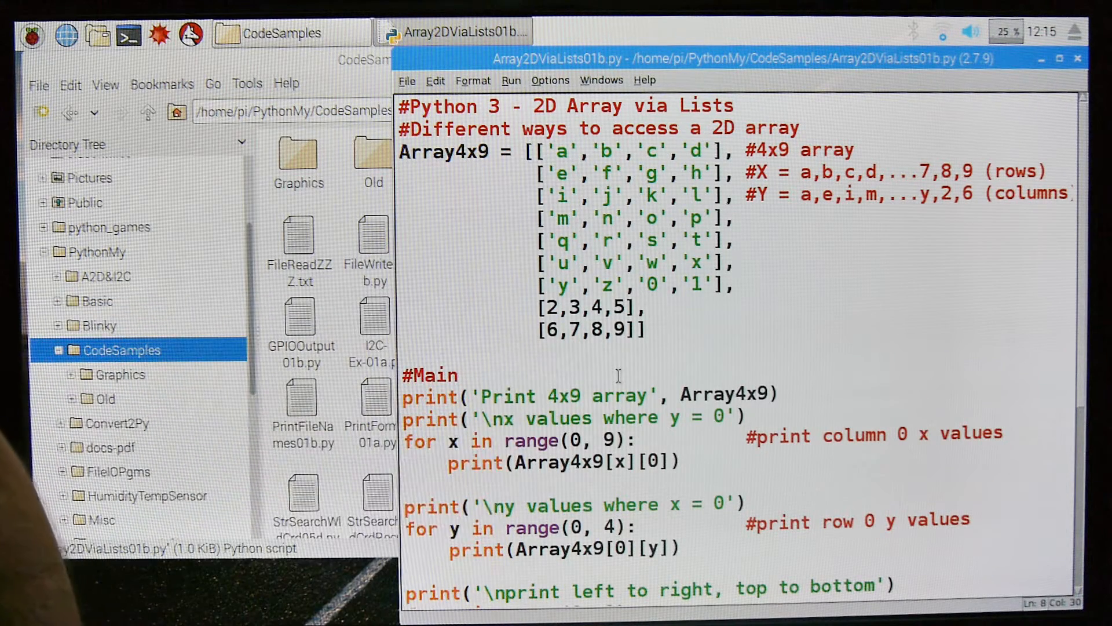
pyautogui.scroll(-3)
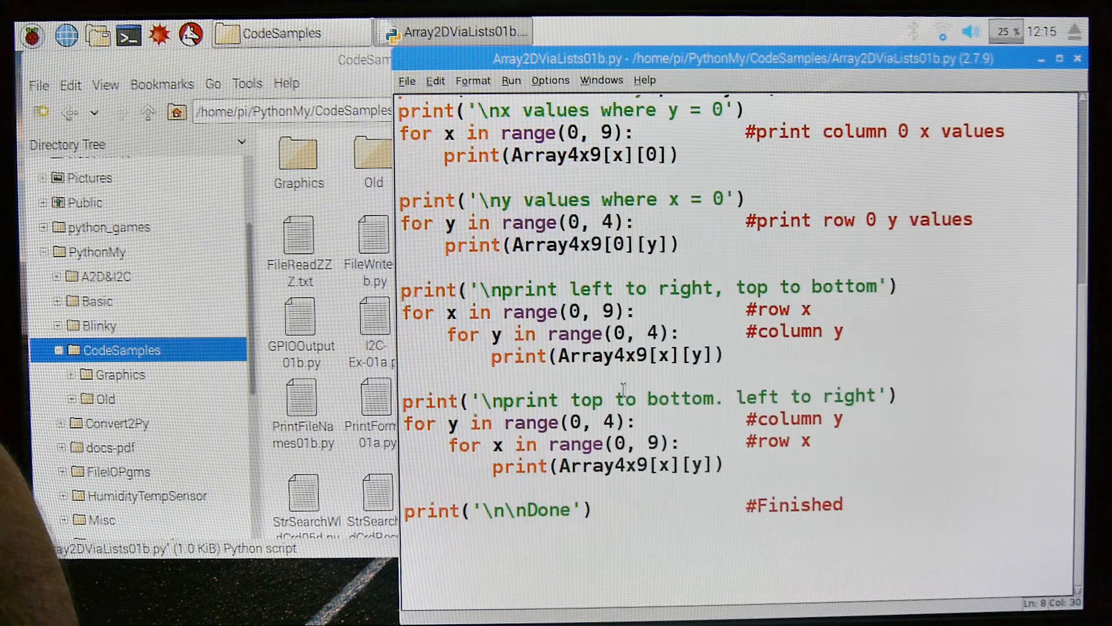